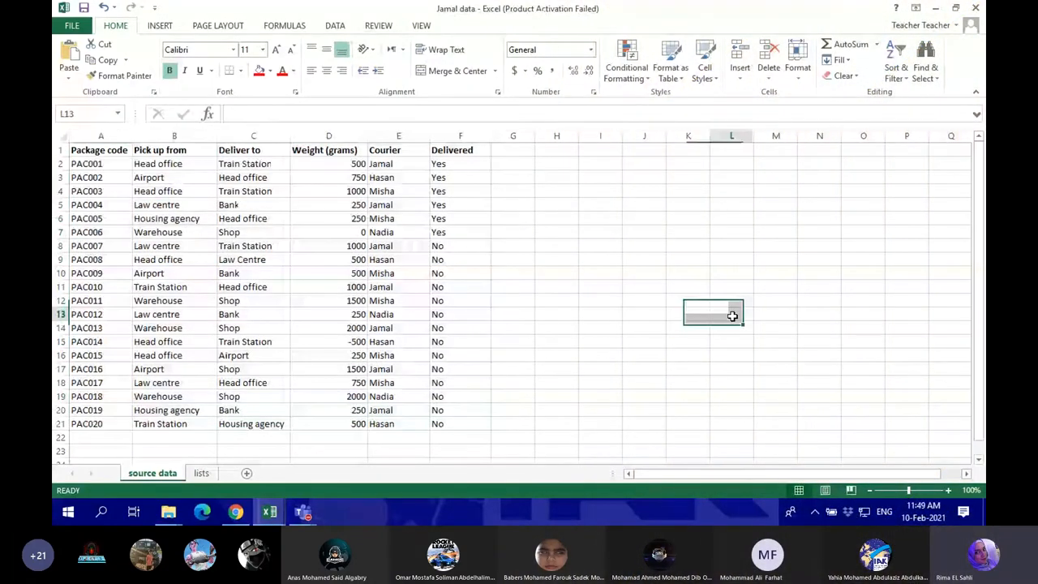
Step: Format the package data in columns A:F as a table with headers
{"action": "left_click_drag", "start_coordinate": [101, 135], "coordinate": [173, 136]}
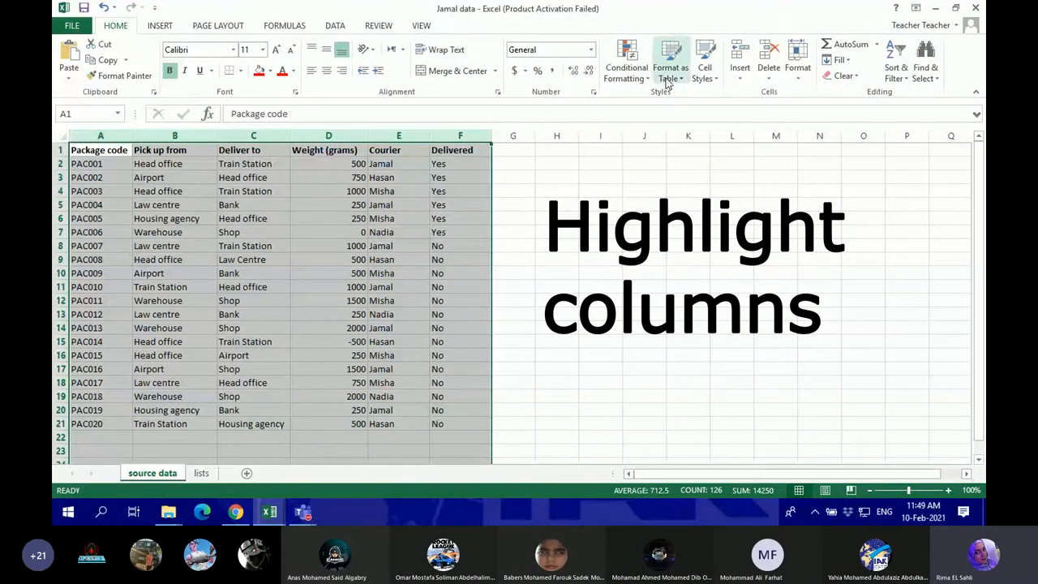
{"action": "left_click", "coordinate": [670, 61]}
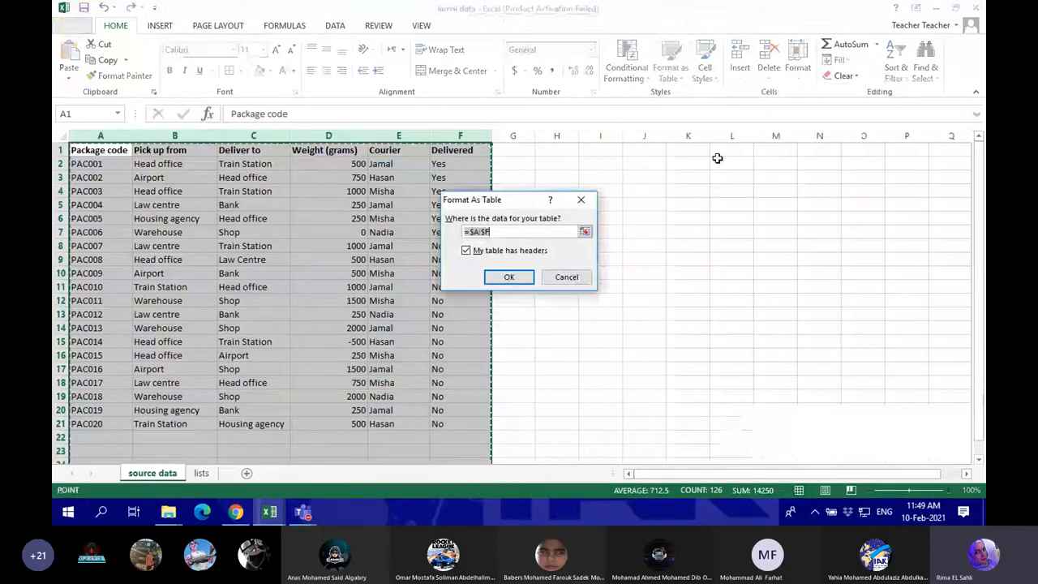
{"action": "left_click", "coordinate": [508, 277]}
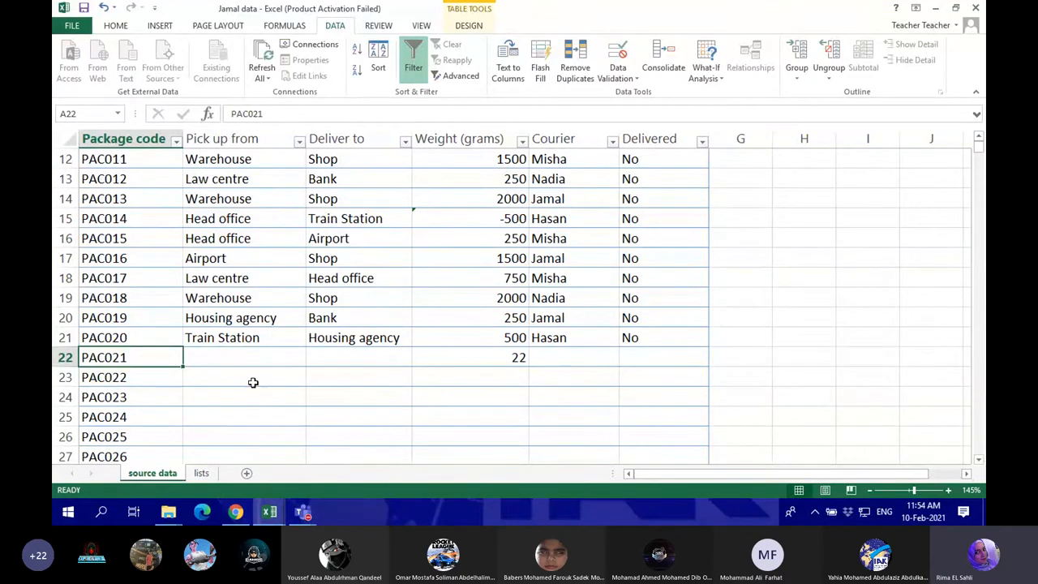
Step: Check the empty row 22 cells, then switch to the lists sheet
{"action": "left_click", "coordinate": [243, 357]}
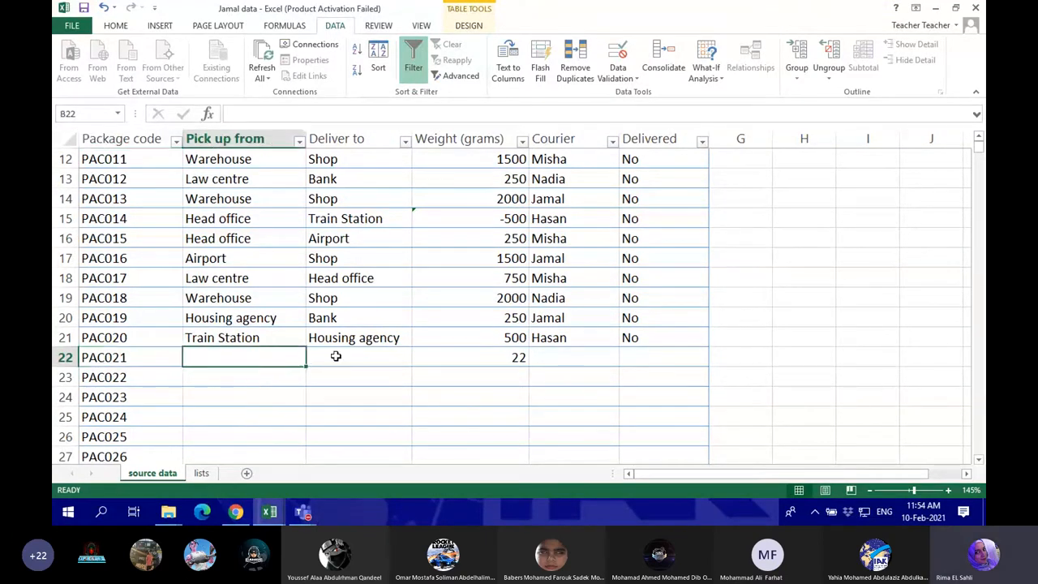
{"action": "left_click", "coordinate": [664, 356]}
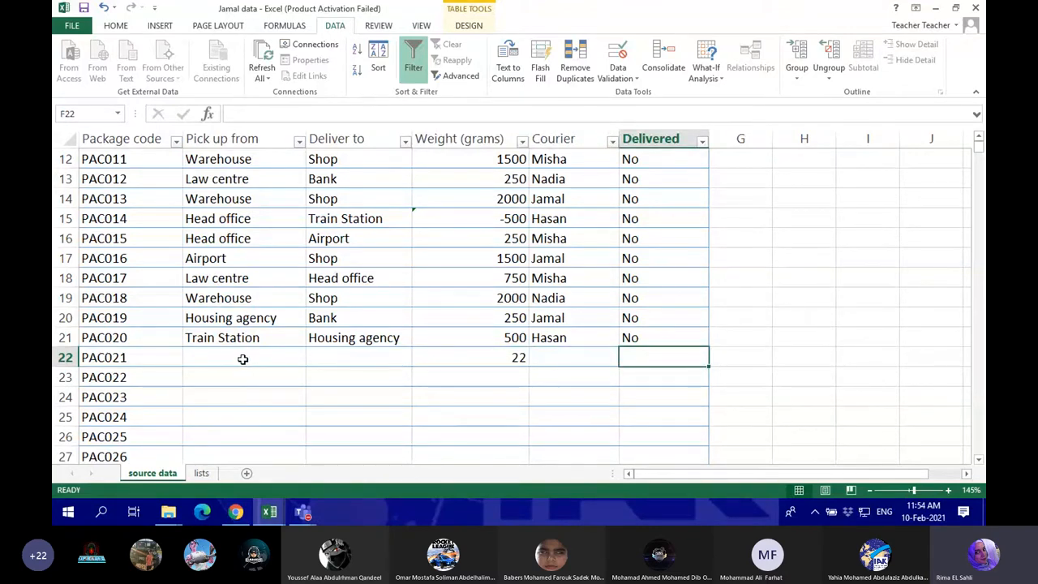
{"action": "left_click", "coordinate": [243, 358]}
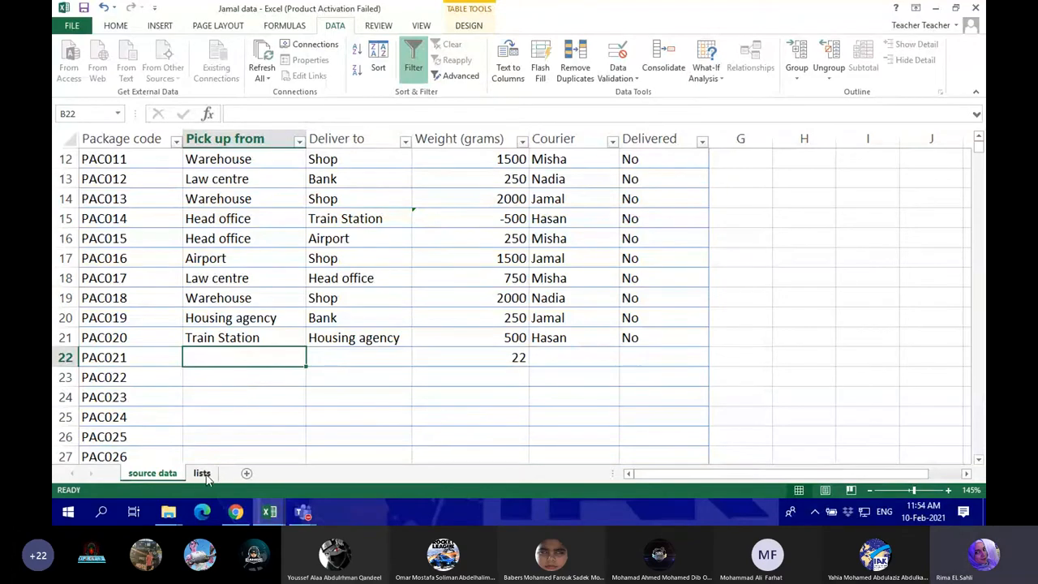
{"action": "left_click", "coordinate": [201, 473]}
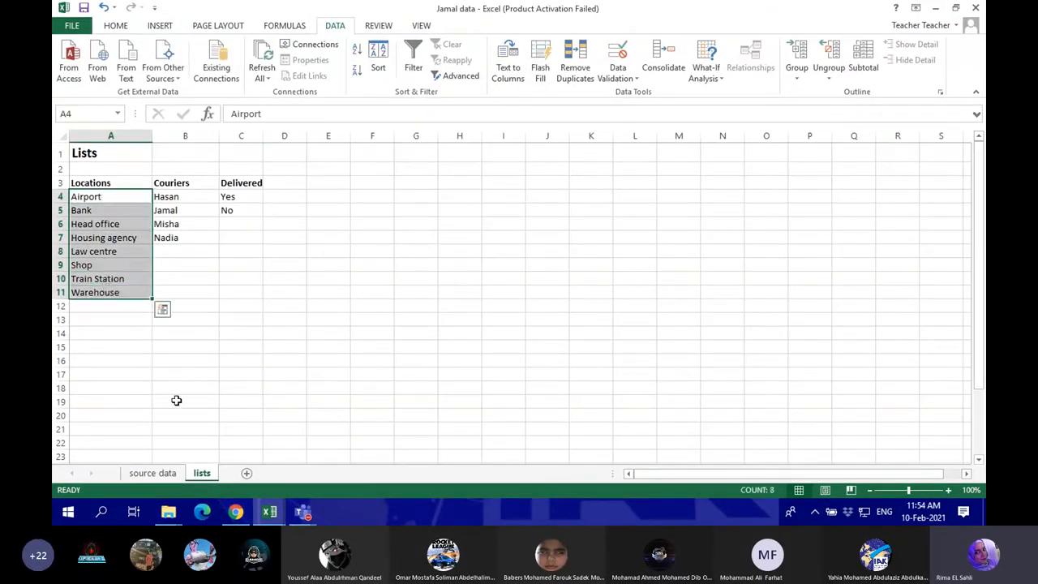
Step: Review the location entries Airport, Head office, Law centre and Warehouse on the lists sheet
{"action": "left_click", "coordinate": [153, 473]}
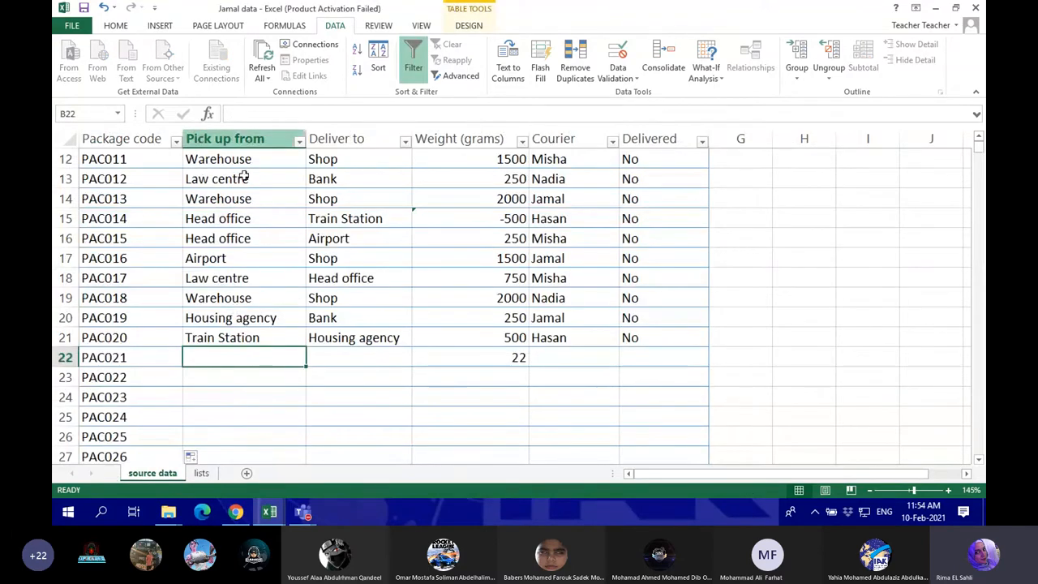
{"action": "left_click", "coordinate": [202, 473]}
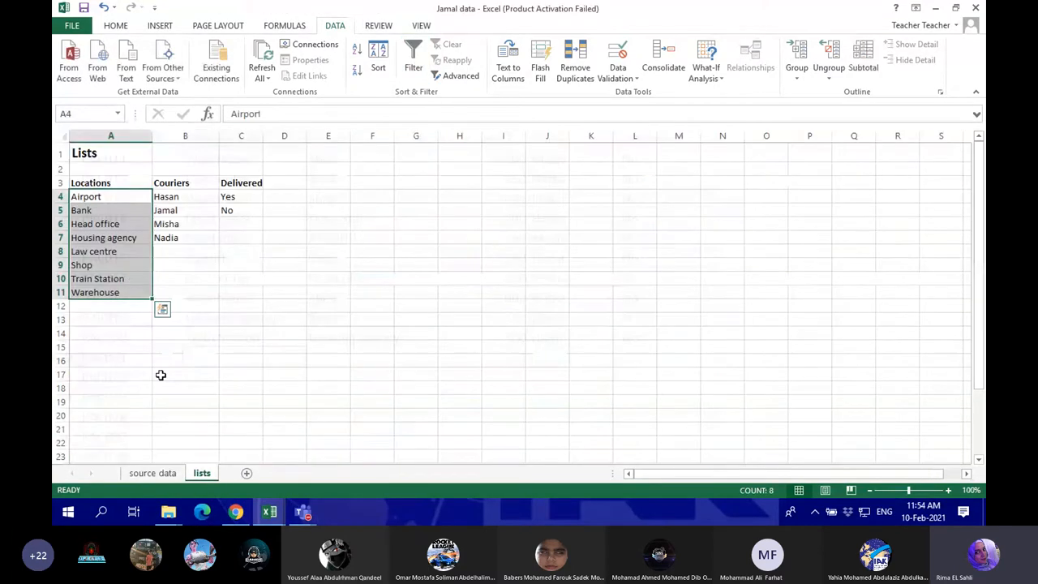
{"action": "left_click", "coordinate": [85, 197]}
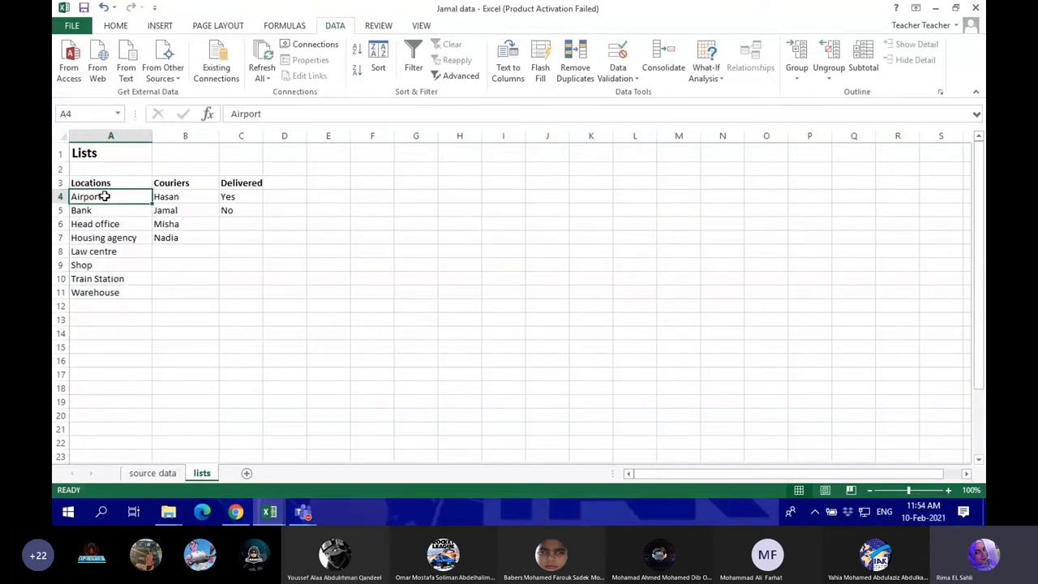
{"action": "left_click", "coordinate": [94, 224]}
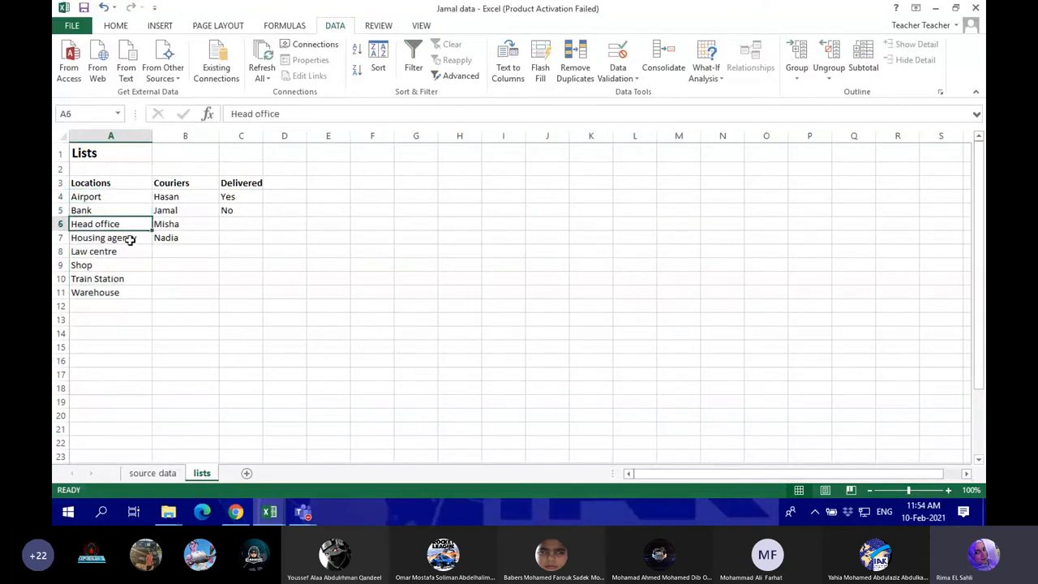
{"action": "left_click", "coordinate": [94, 250]}
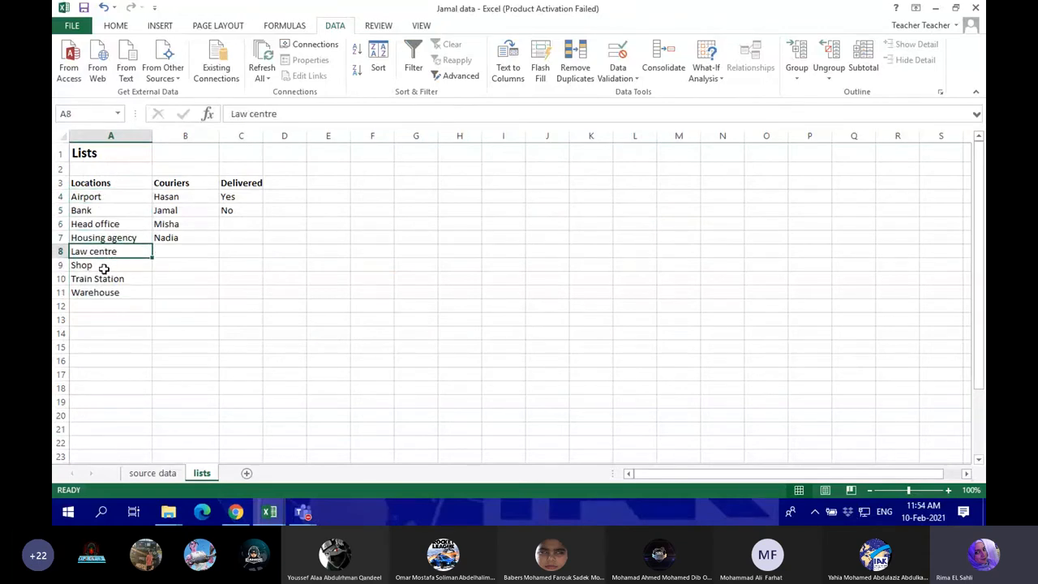
{"action": "left_click", "coordinate": [111, 292]}
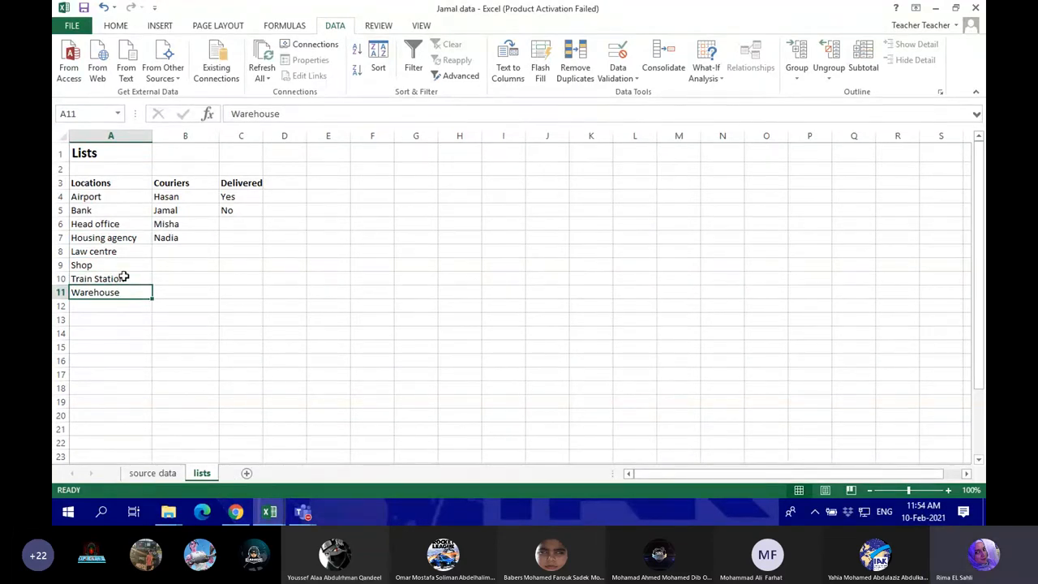
{"action": "mouse_move", "coordinate": [169, 460]}
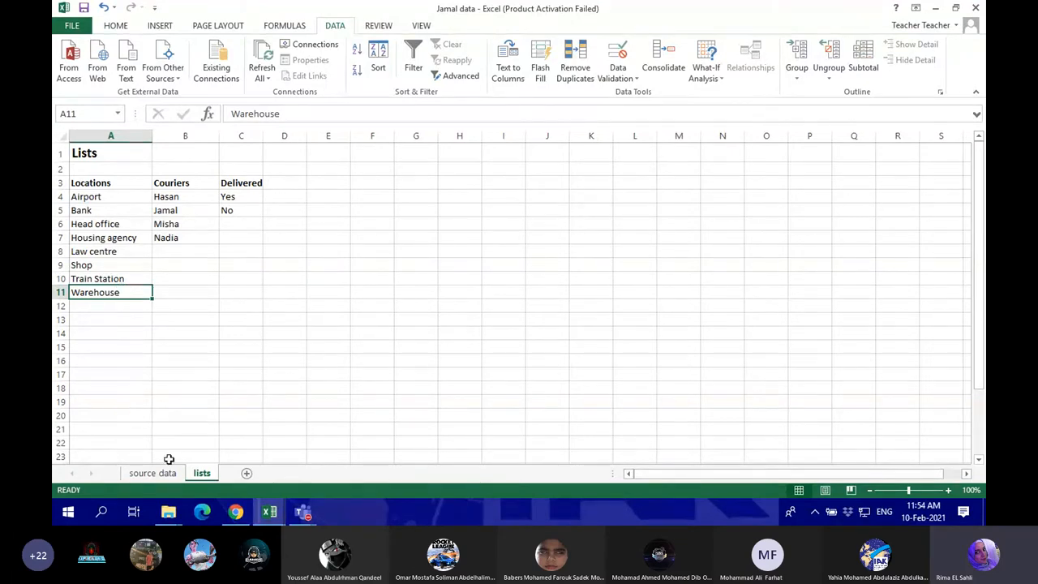
{"action": "mouse_move", "coordinate": [138, 382]}
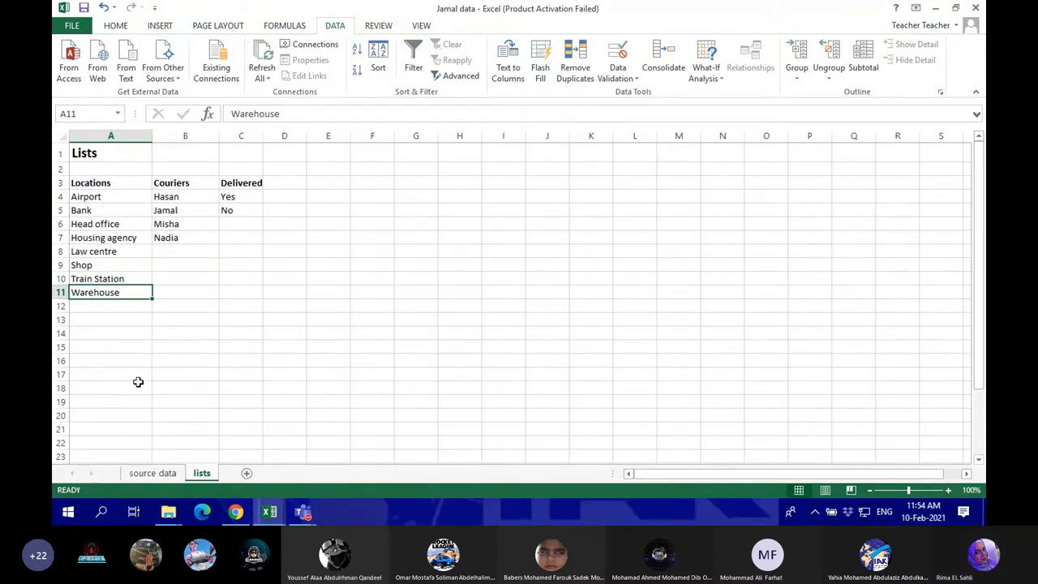
Step: Return to the source data sheet with the package table's header row in view
{"action": "left_click", "coordinate": [152, 473]}
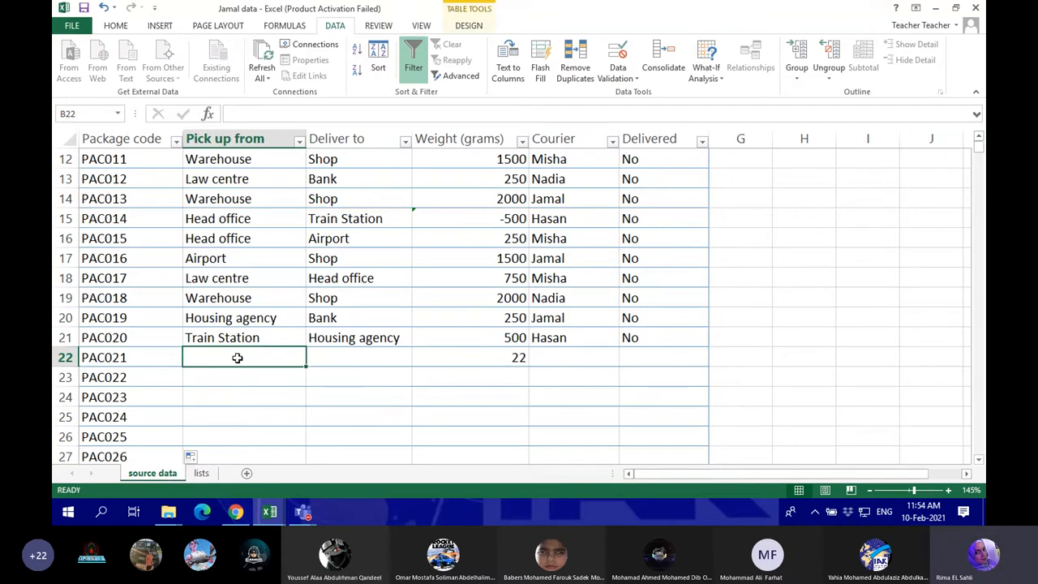
{"action": "left_click", "coordinate": [558, 357]}
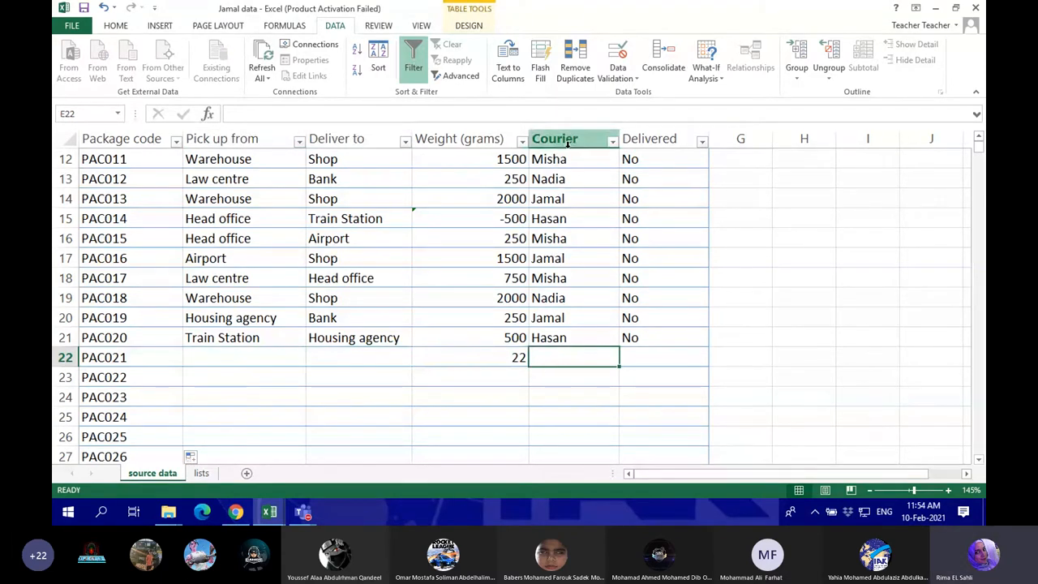
{"action": "left_click", "coordinate": [201, 473]}
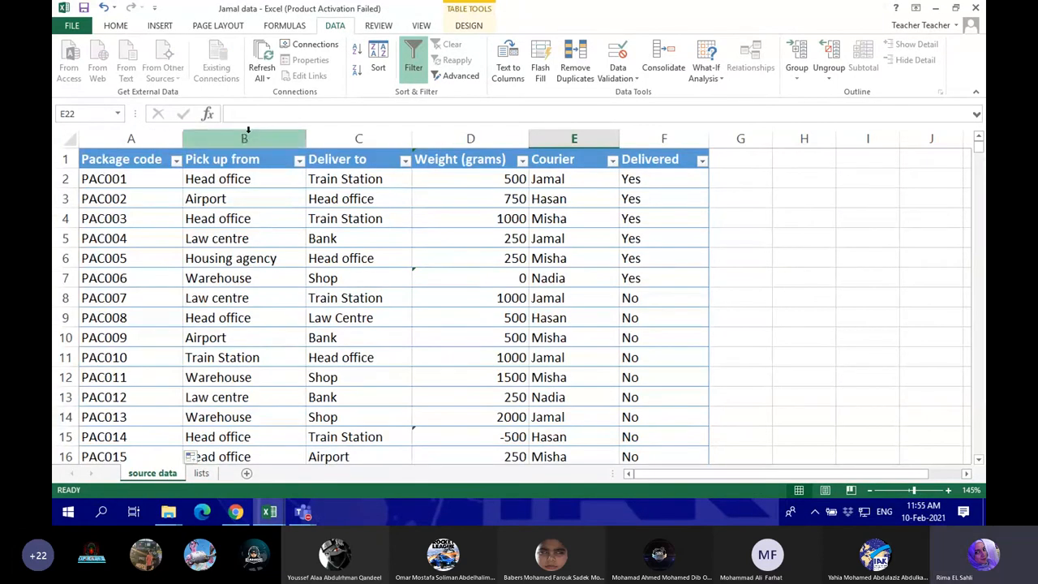
Step: Select the whole Pick up from column of the package table
{"action": "left_click", "coordinate": [243, 138]}
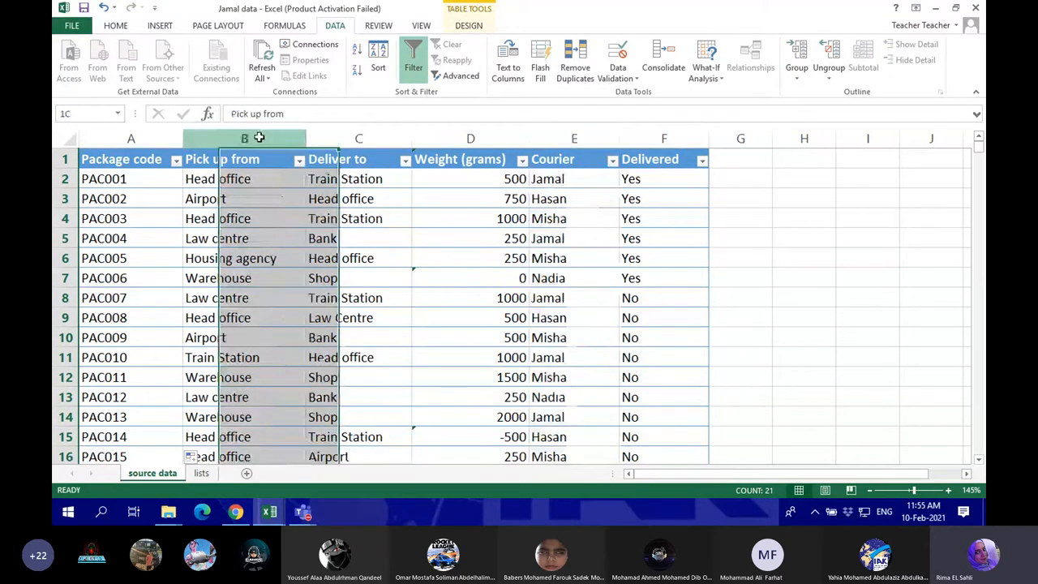
{"action": "left_click", "coordinate": [574, 138]}
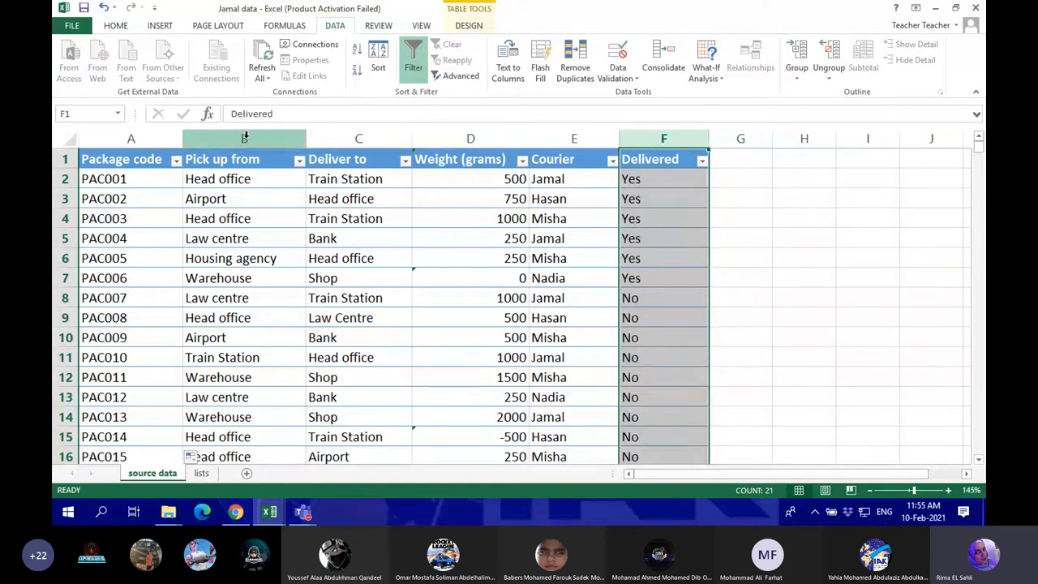
{"action": "left_click", "coordinate": [243, 159]}
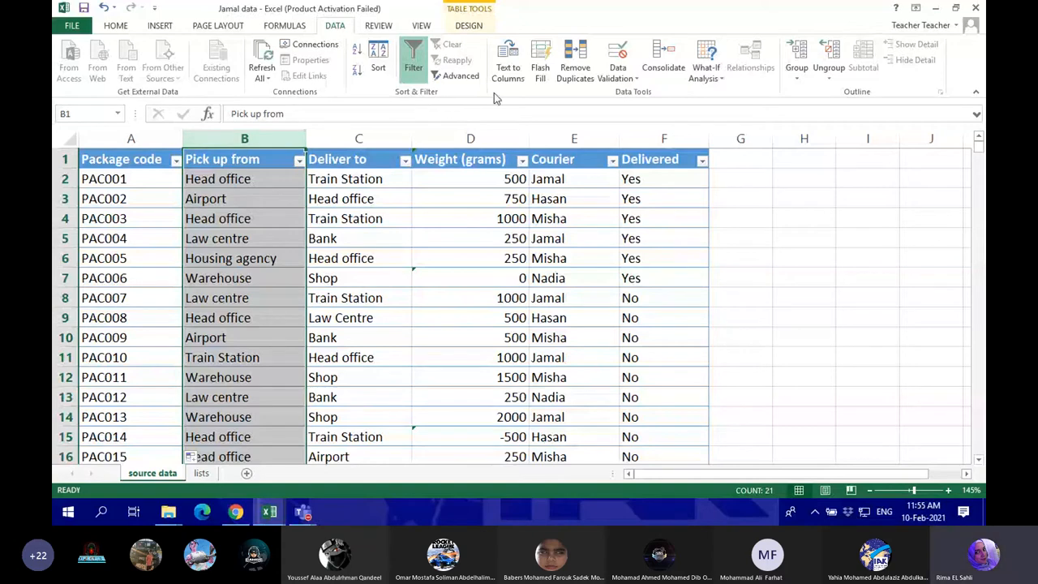
{"action": "mouse_move", "coordinate": [618, 61]}
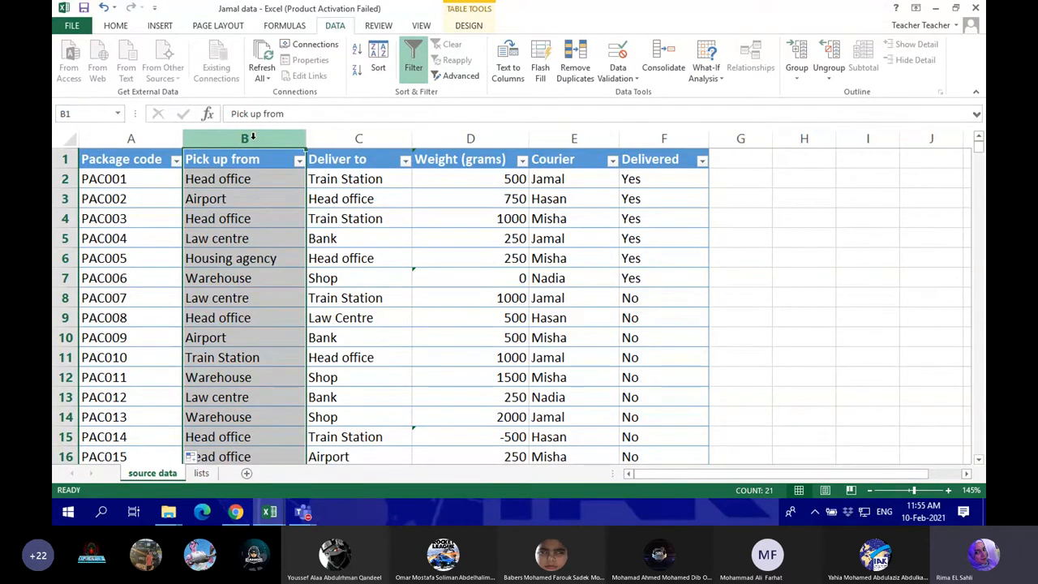
{"action": "mouse_move", "coordinate": [245, 138]}
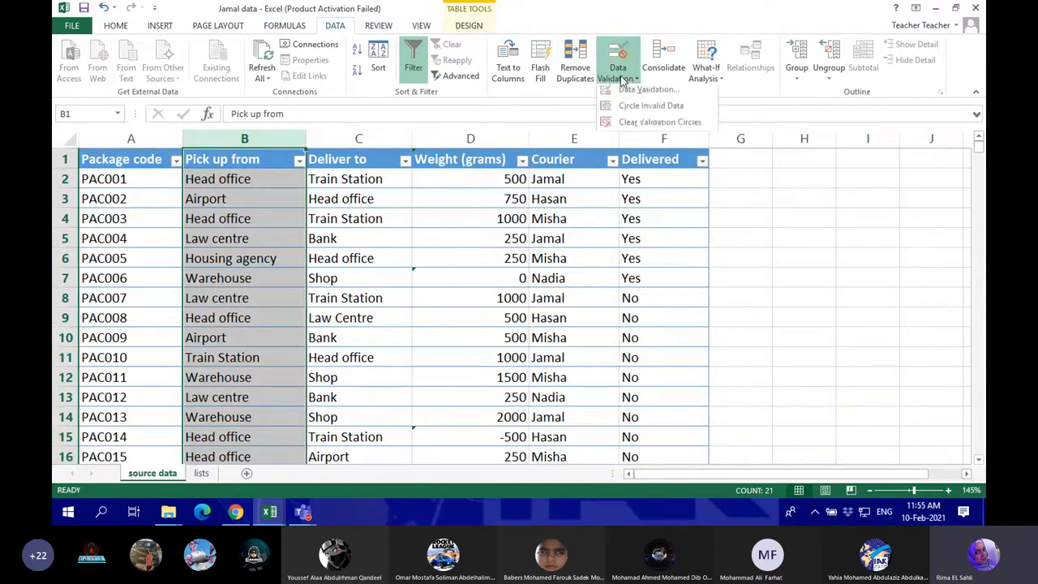
{"action": "mouse_move", "coordinate": [646, 93]}
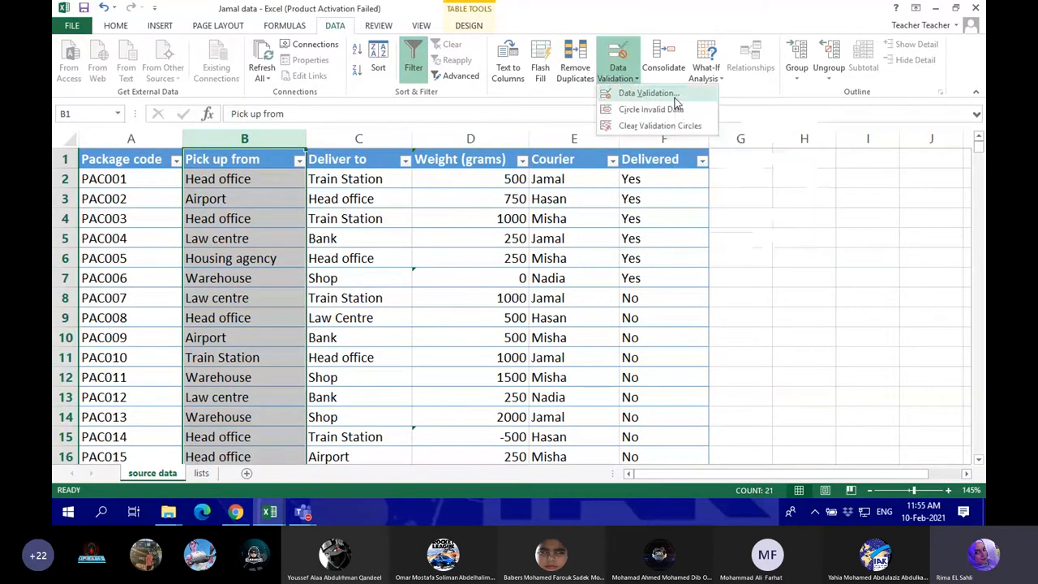
Step: Set Data Validation for Pick up from to allow only a List
{"action": "left_click", "coordinate": [646, 93]}
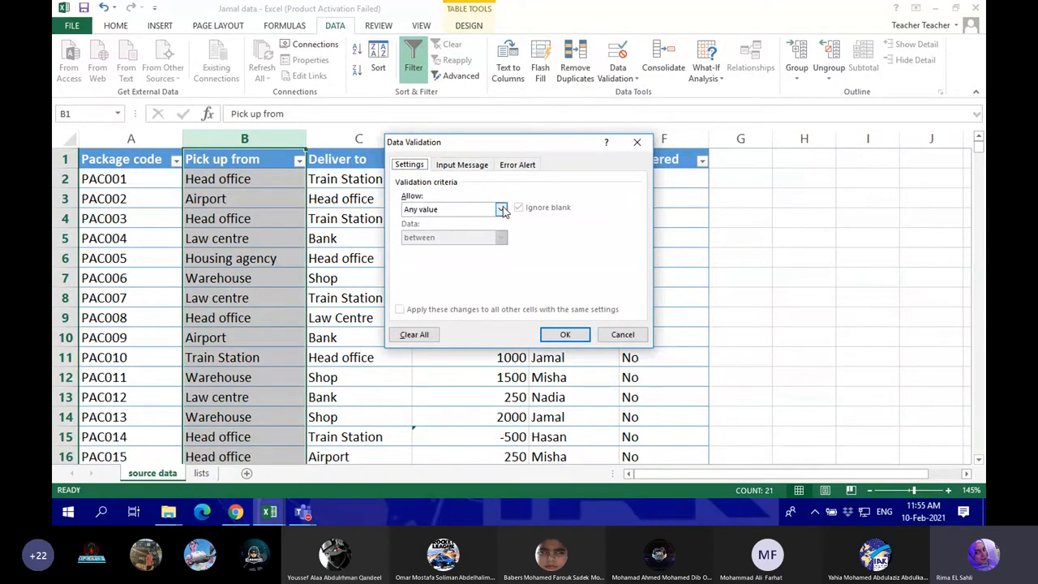
{"action": "left_click", "coordinate": [500, 209]}
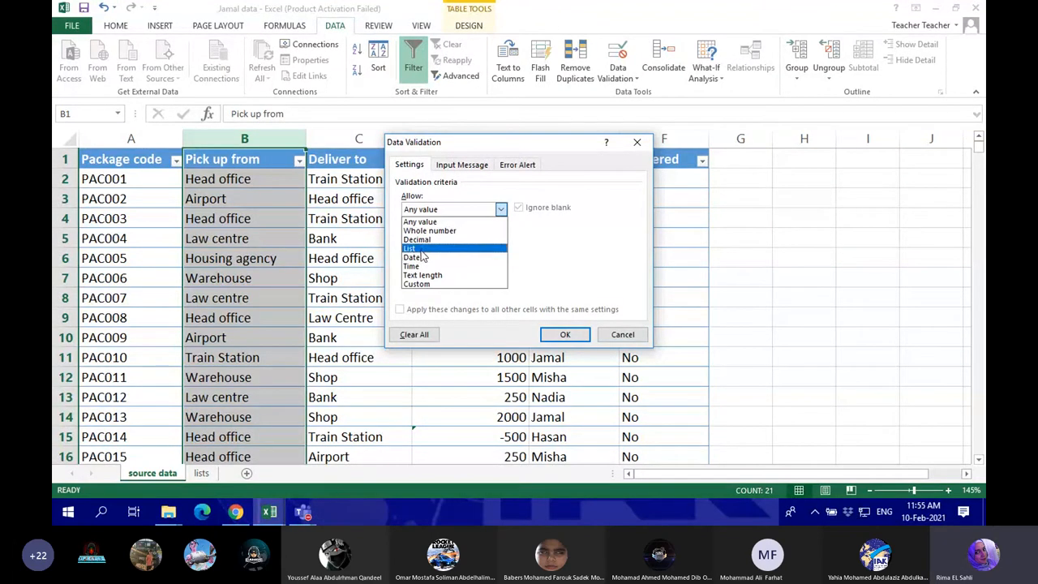
{"action": "left_click", "coordinate": [414, 248]}
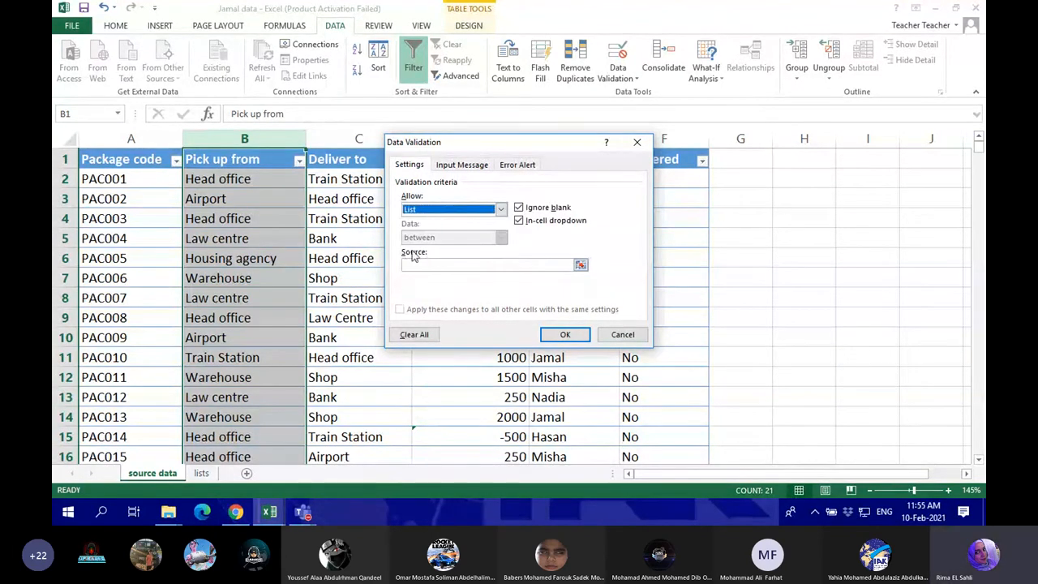
{"action": "mouse_move", "coordinate": [434, 252]}
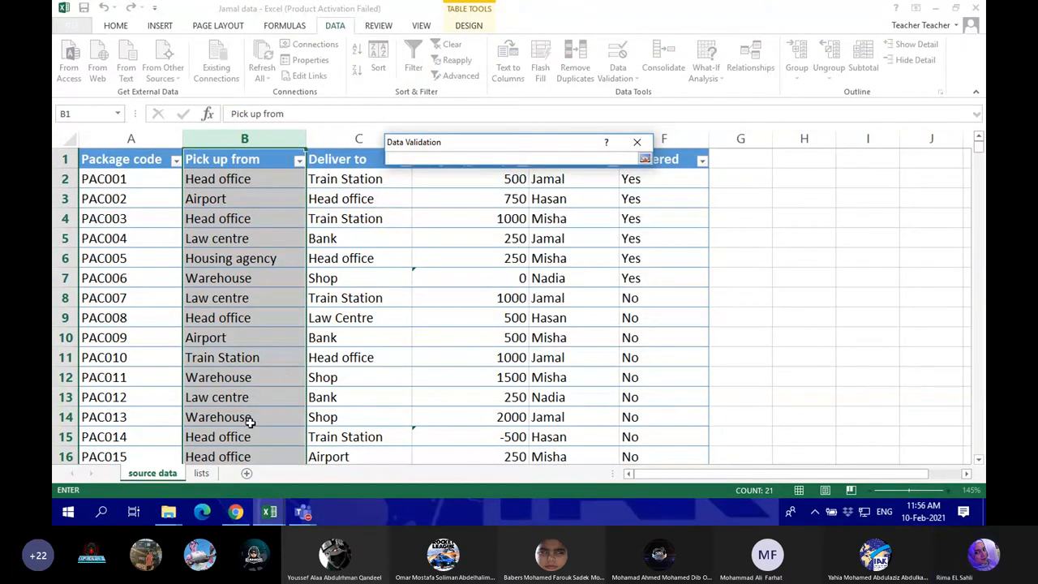
Step: Use the Locations entries lists!$A$4:$A$11 as the source and apply the rule
{"action": "left_click", "coordinate": [201, 473]}
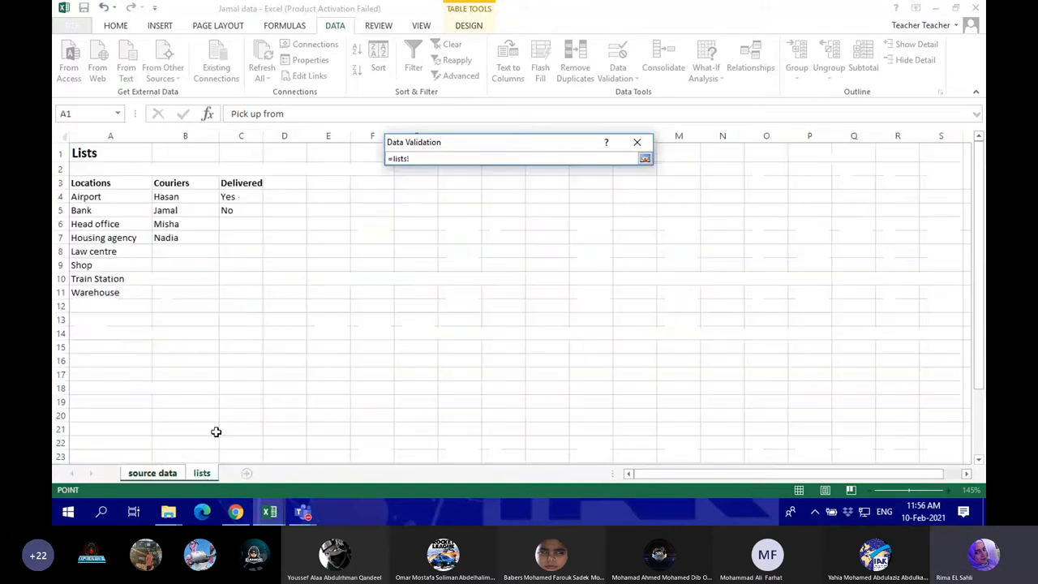
{"action": "left_click_drag", "start_coordinate": [86, 197], "coordinate": [85, 264]}
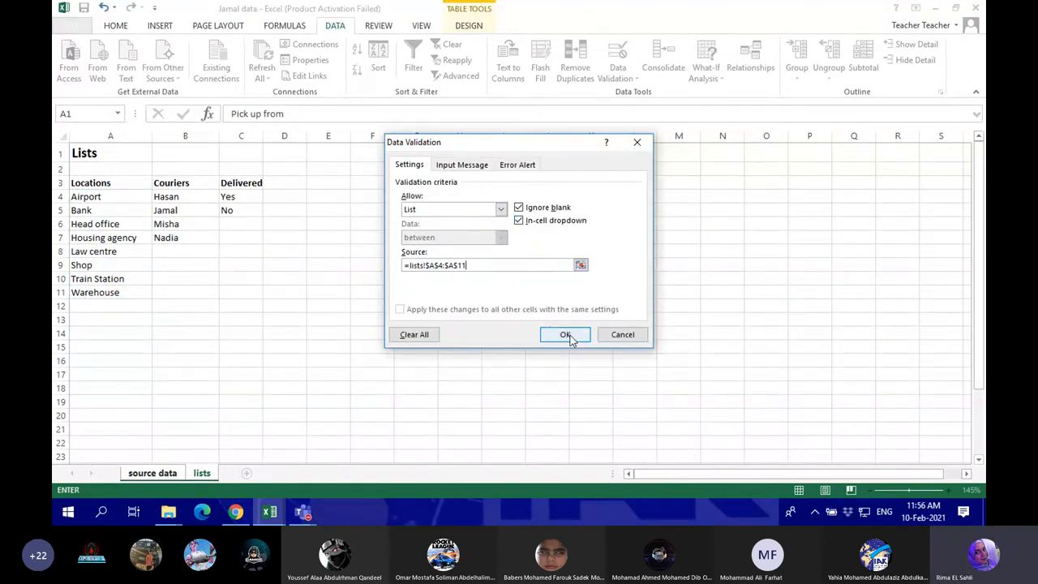
{"action": "left_click", "coordinate": [566, 334]}
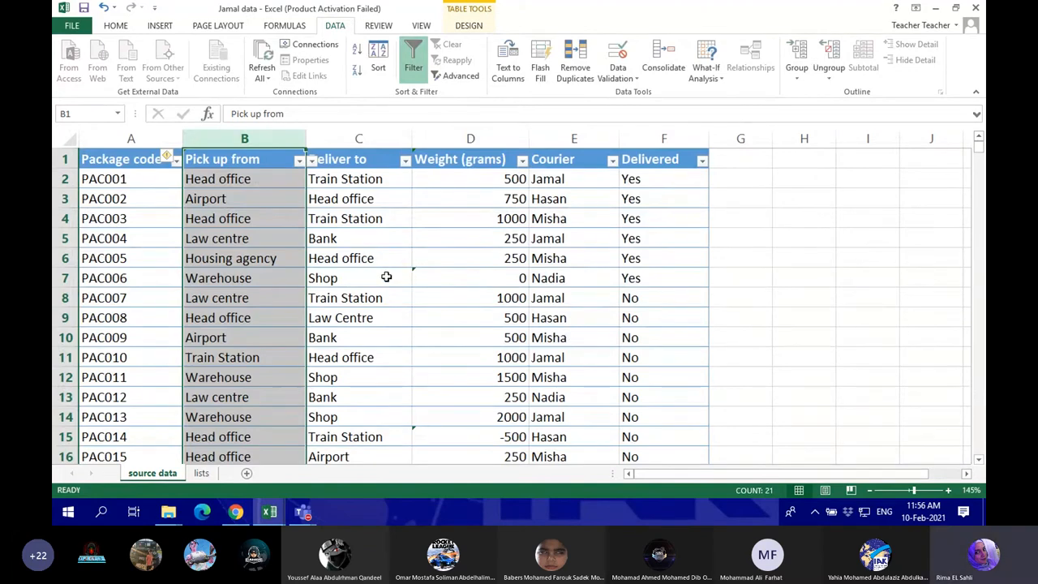
Step: Choose pick-up locations for the new rows from the drop-down (Law centre, Train Station, Airport, Shop)
{"action": "scroll", "scroll_direction": "down", "scroll_amount": 3}
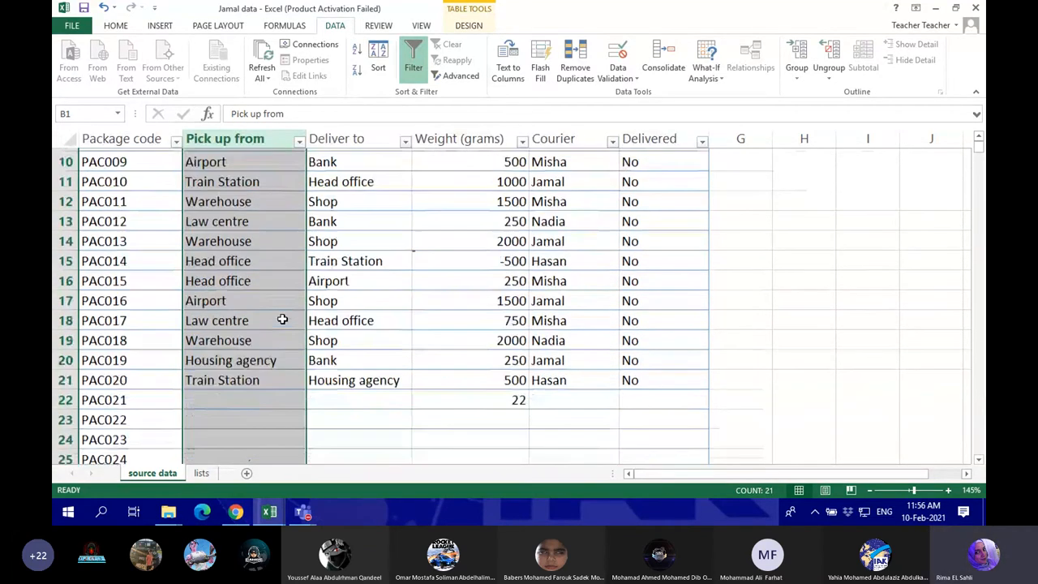
{"action": "scroll", "scroll_direction": "down", "scroll_amount": 3}
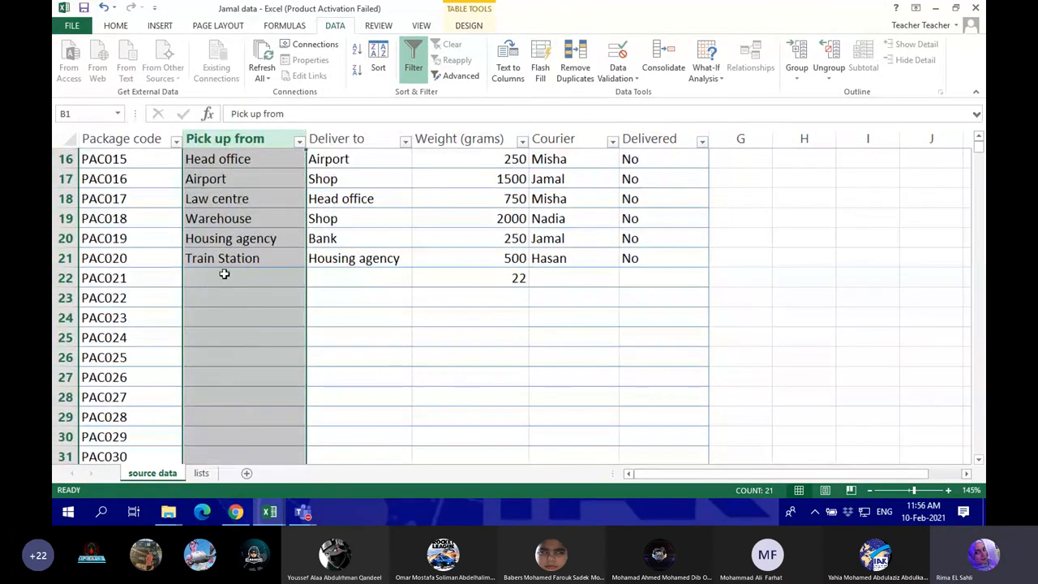
{"action": "left_click", "coordinate": [234, 278]}
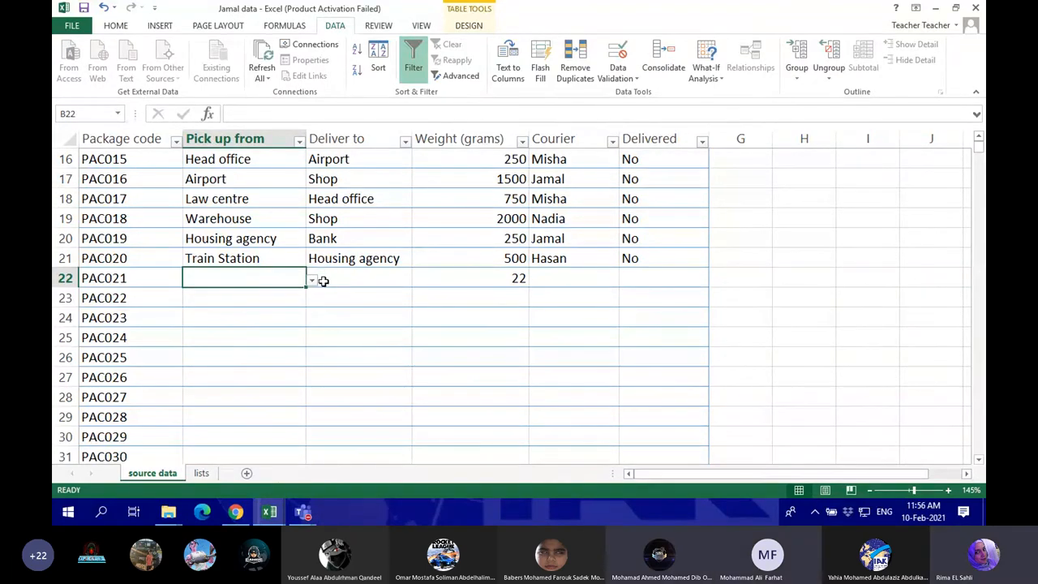
{"action": "left_click", "coordinate": [243, 317]}
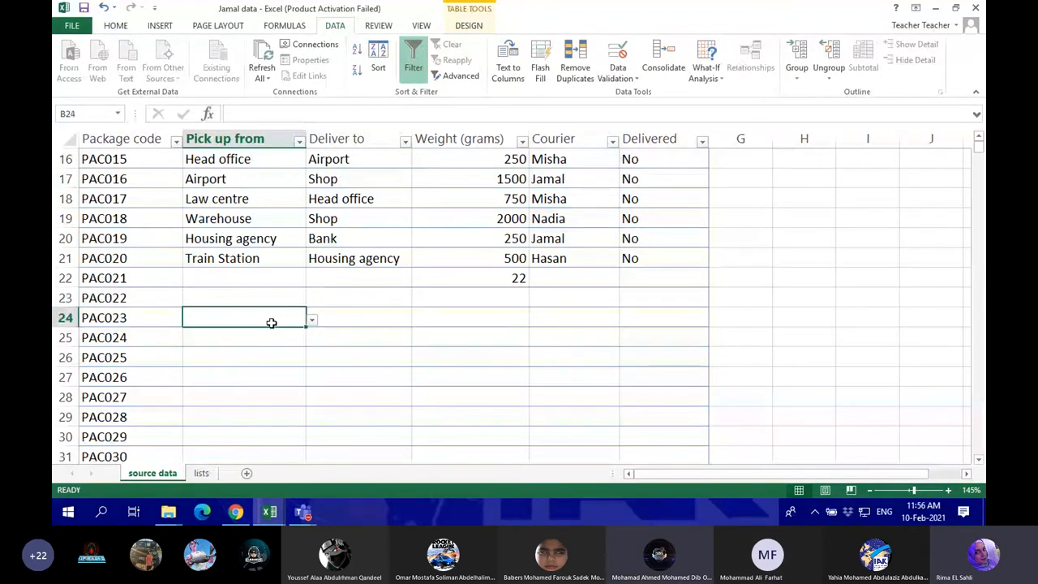
{"action": "left_click", "coordinate": [243, 277]}
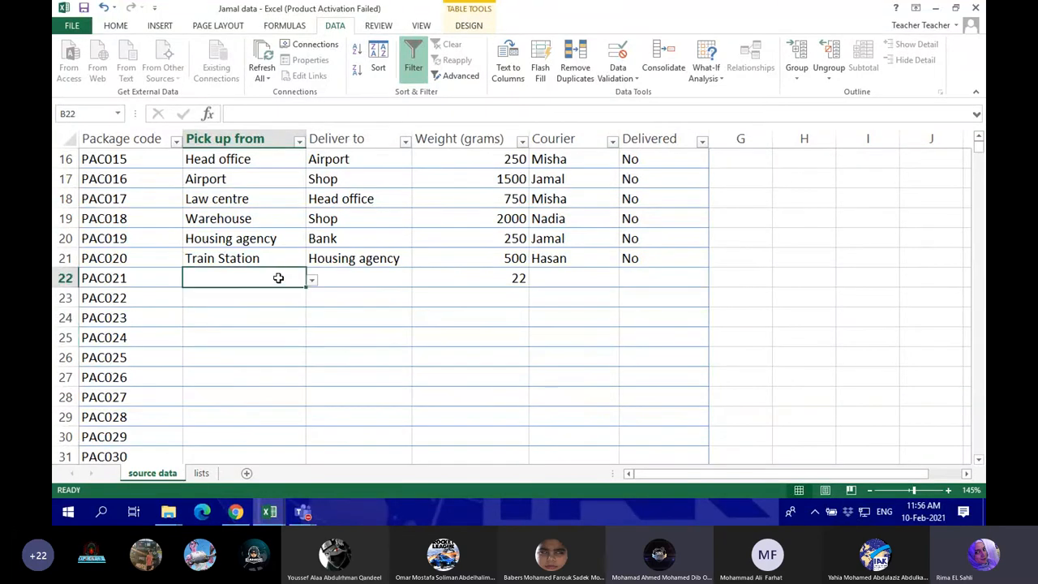
{"action": "mouse_move", "coordinate": [314, 289]}
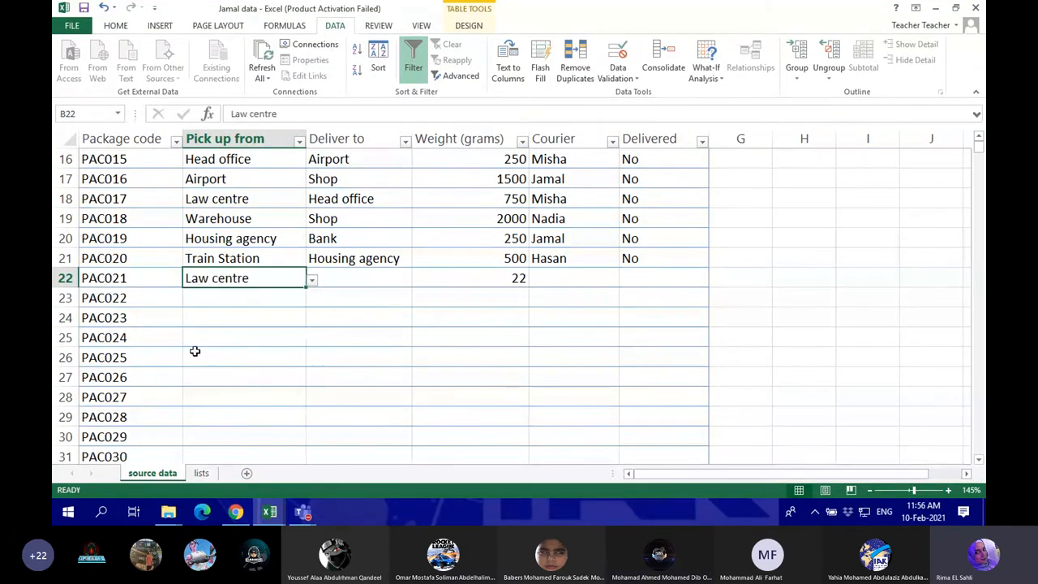
{"action": "left_click", "coordinate": [312, 297]}
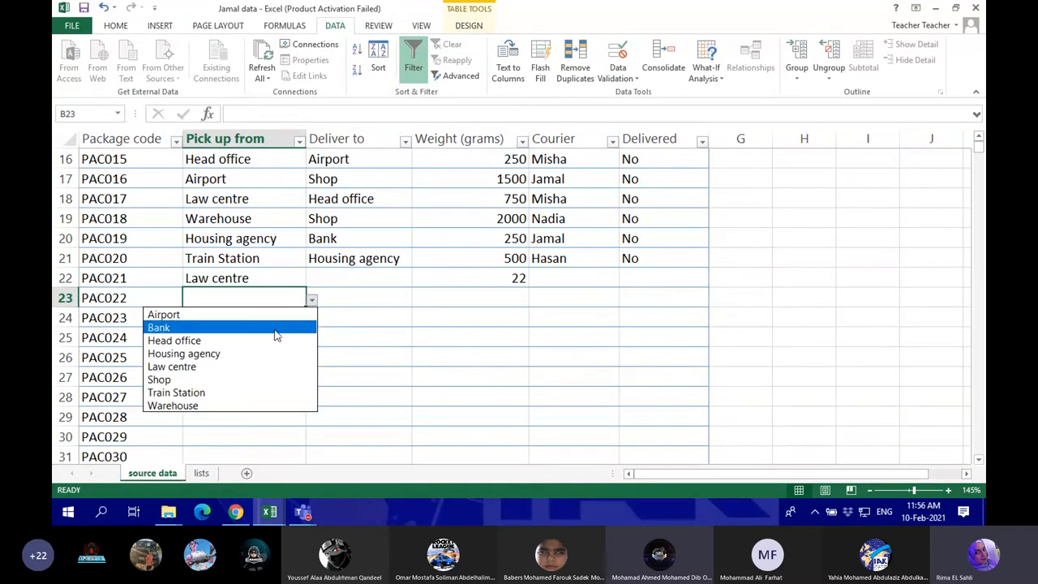
{"action": "left_click", "coordinate": [176, 393]}
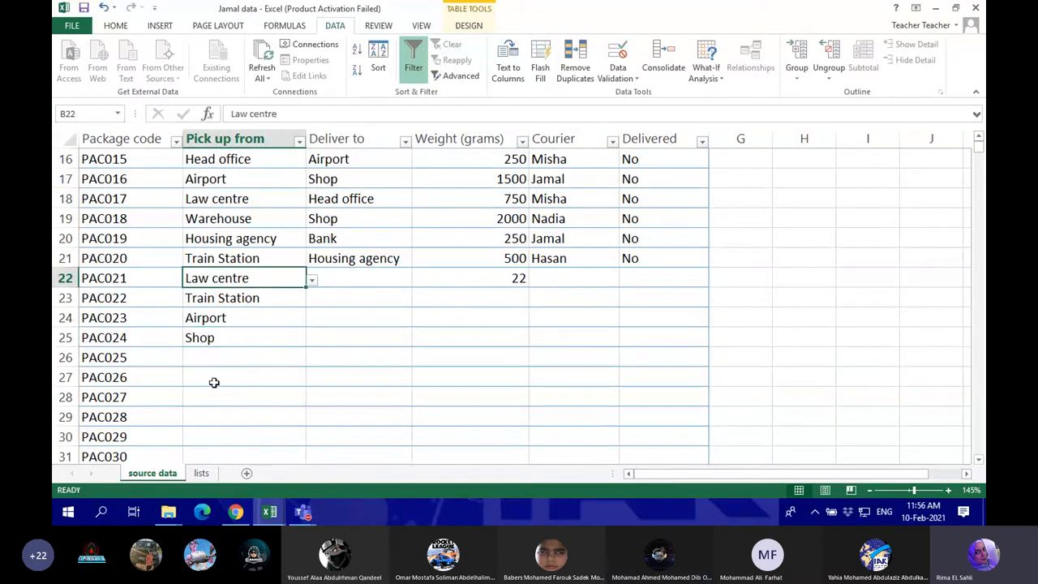
{"action": "mouse_move", "coordinate": [203, 317]}
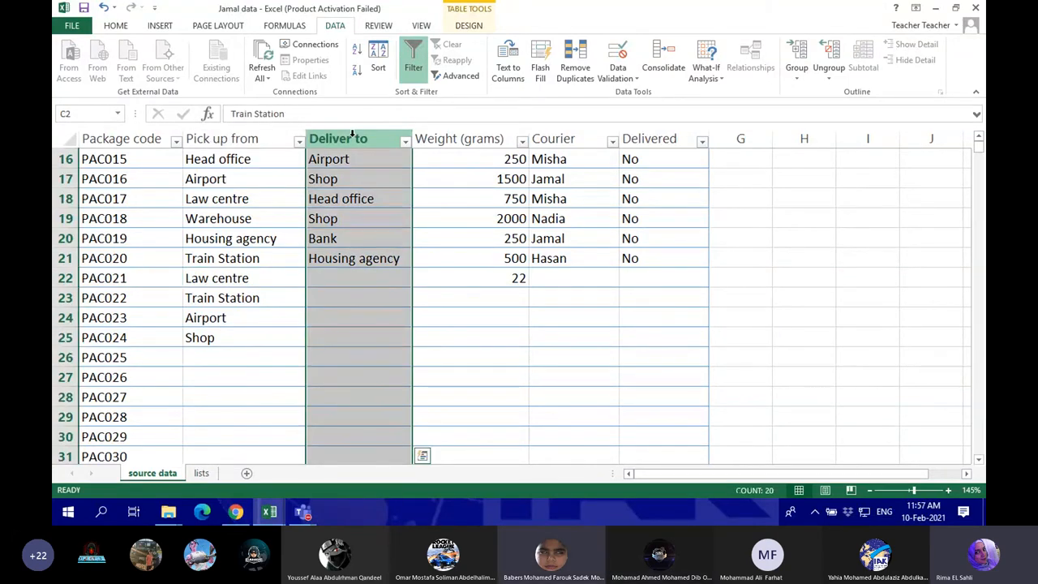
Step: Set Data Validation for the Deliver to column to allow only a List
{"action": "left_click", "coordinate": [618, 68]}
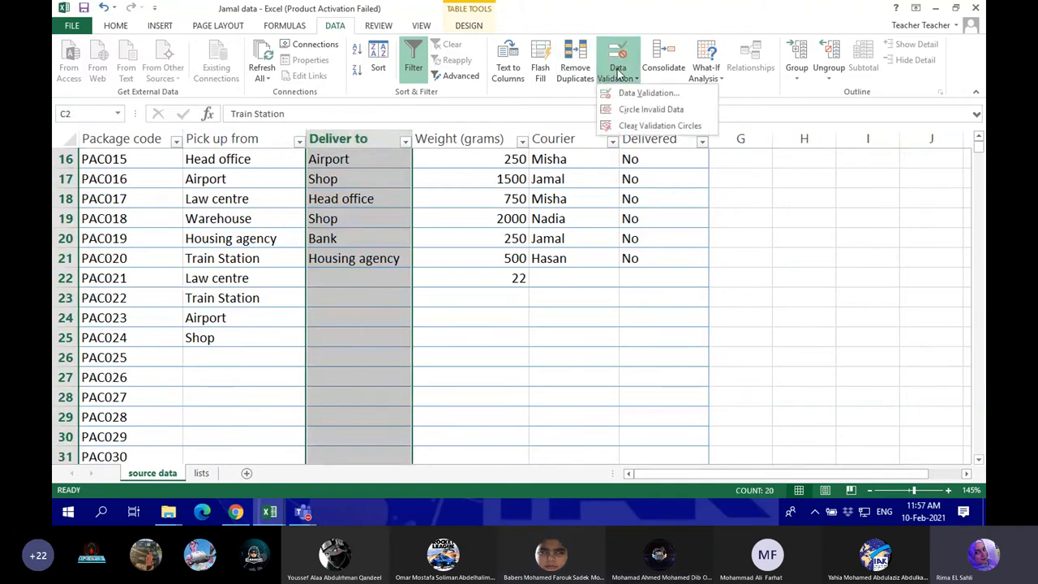
{"action": "mouse_move", "coordinate": [648, 93]}
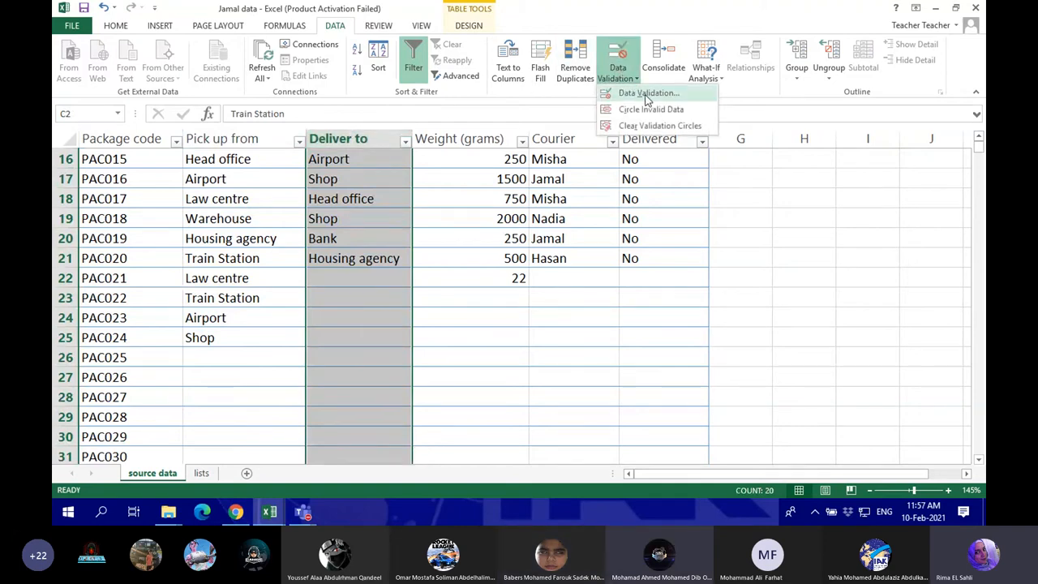
{"action": "left_click", "coordinate": [648, 93]}
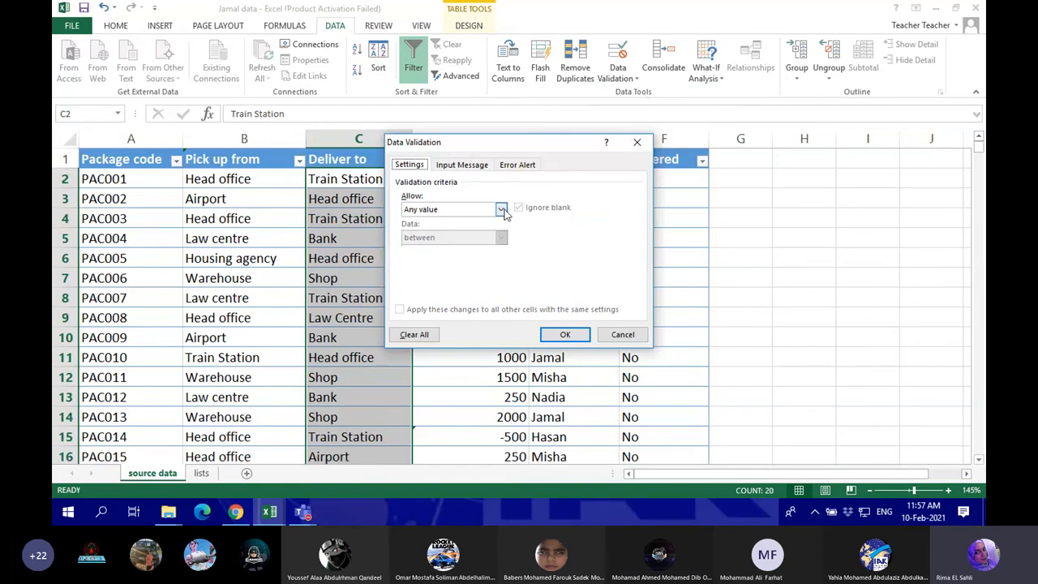
{"action": "left_click", "coordinate": [501, 210]}
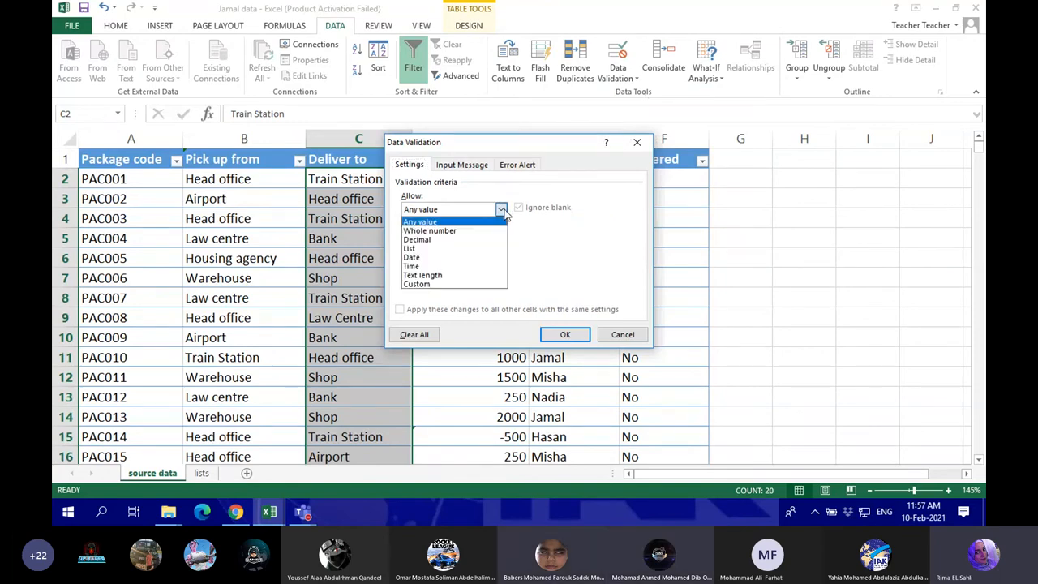
{"action": "left_click", "coordinate": [410, 249]}
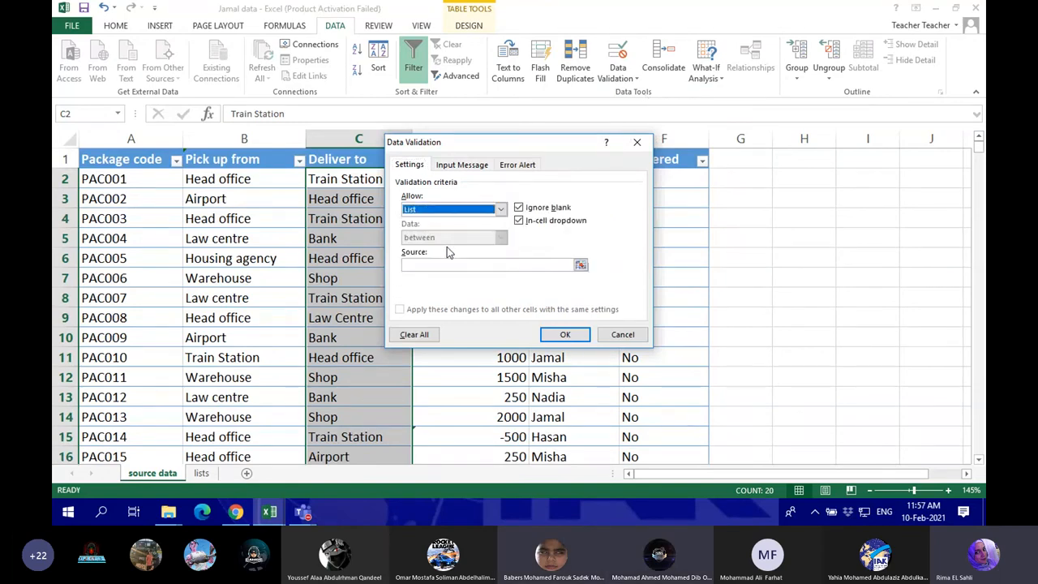
{"action": "mouse_move", "coordinate": [623, 270]}
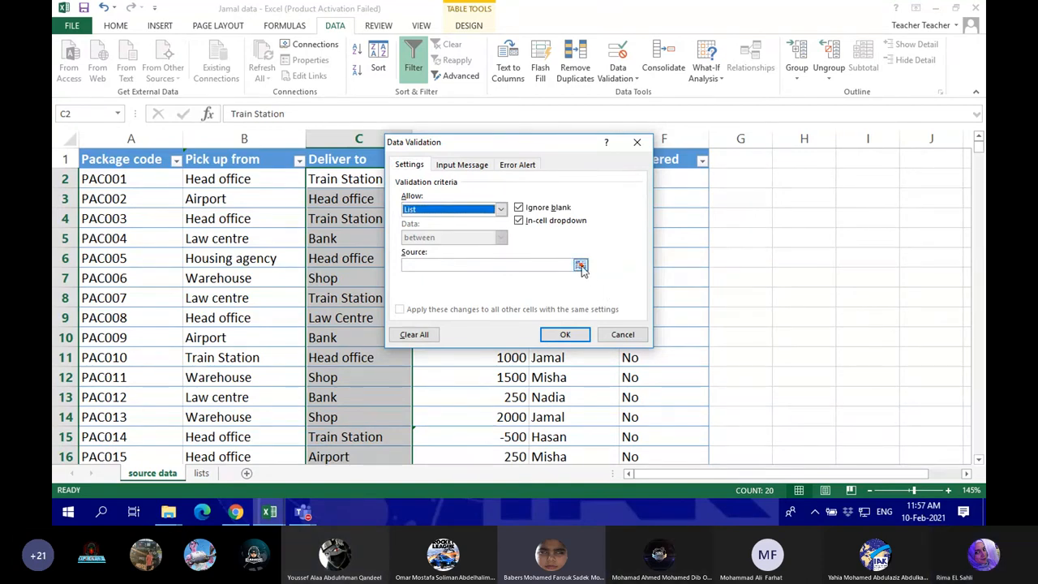
Step: Use the Locations entries lists!$A$4:$A$11 as the source and apply the rule
{"action": "left_click", "coordinate": [580, 266]}
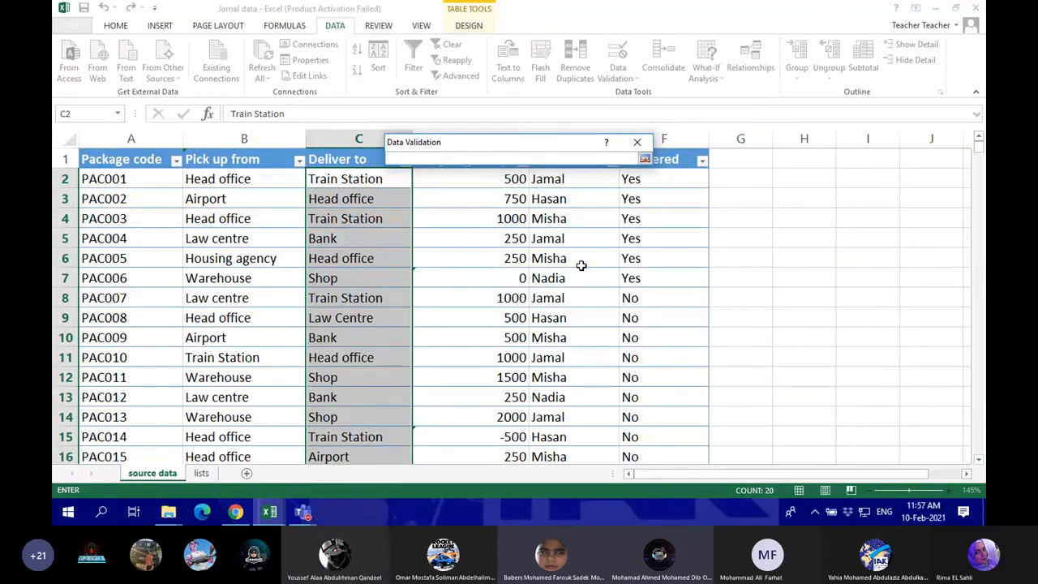
{"action": "left_click", "coordinate": [201, 473]}
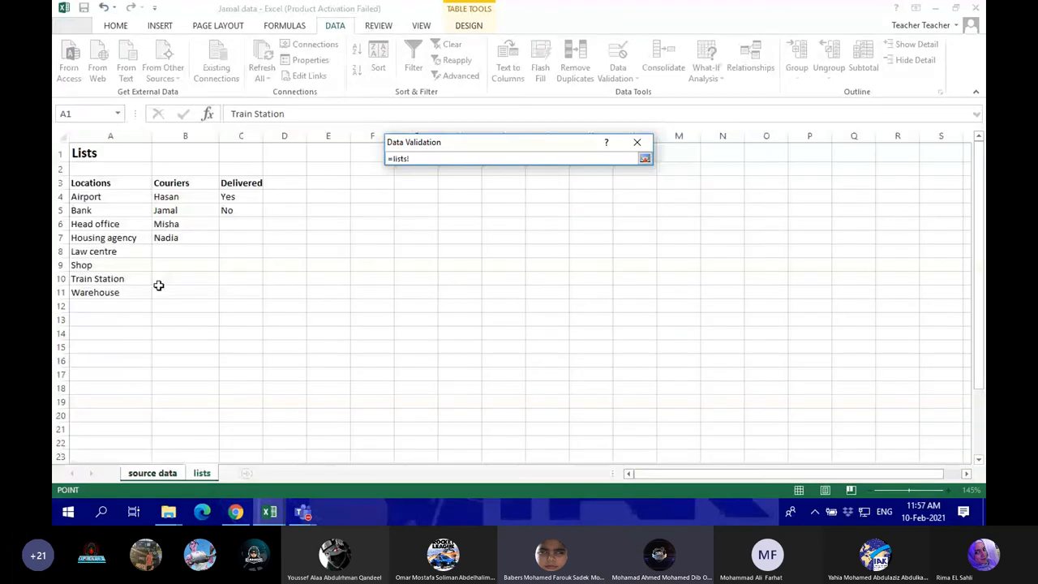
{"action": "left_click_drag", "start_coordinate": [86, 196], "coordinate": [110, 292]}
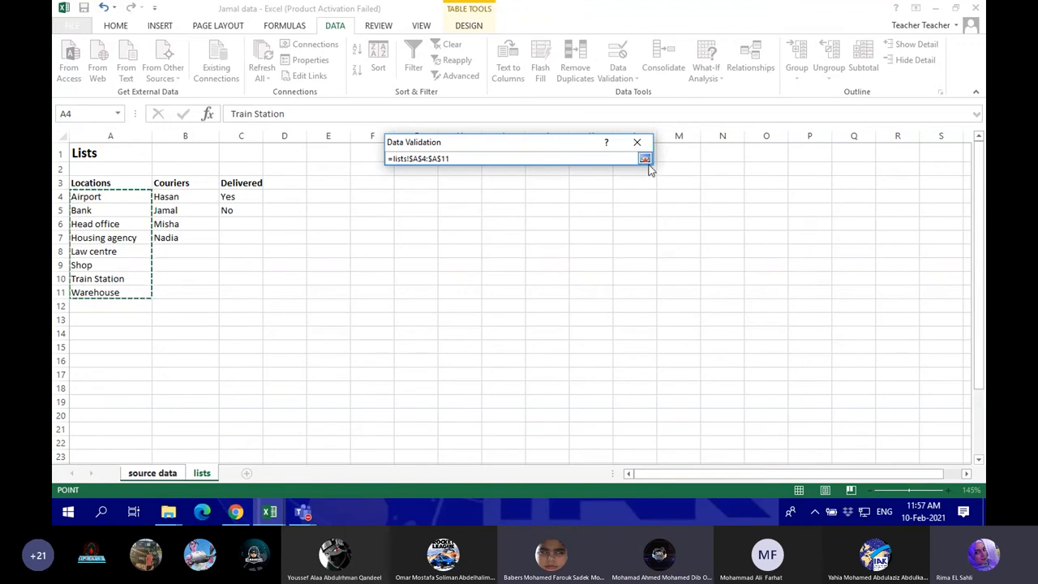
{"action": "left_click", "coordinate": [645, 158]}
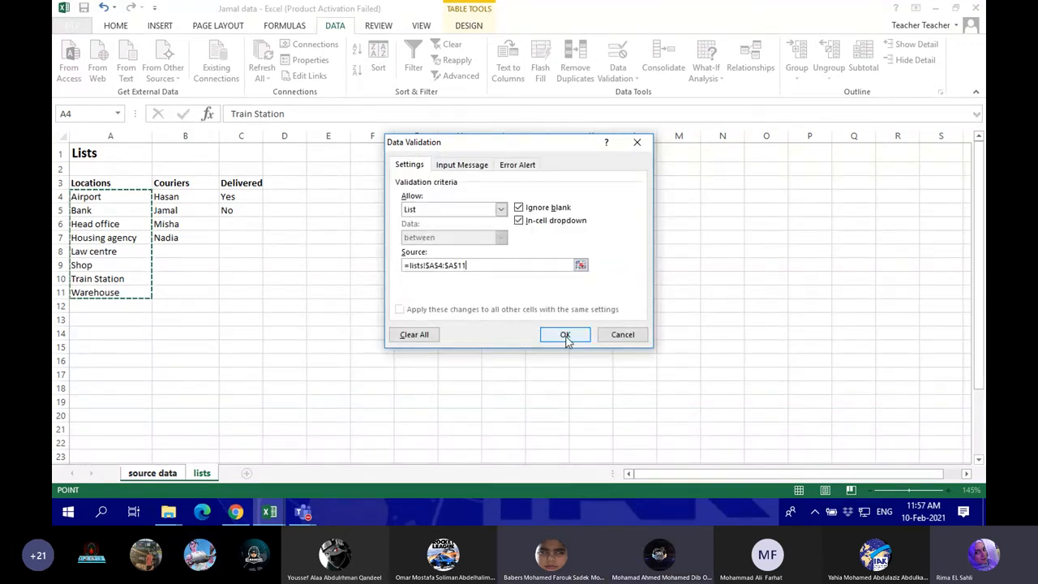
{"action": "left_click", "coordinate": [565, 335]}
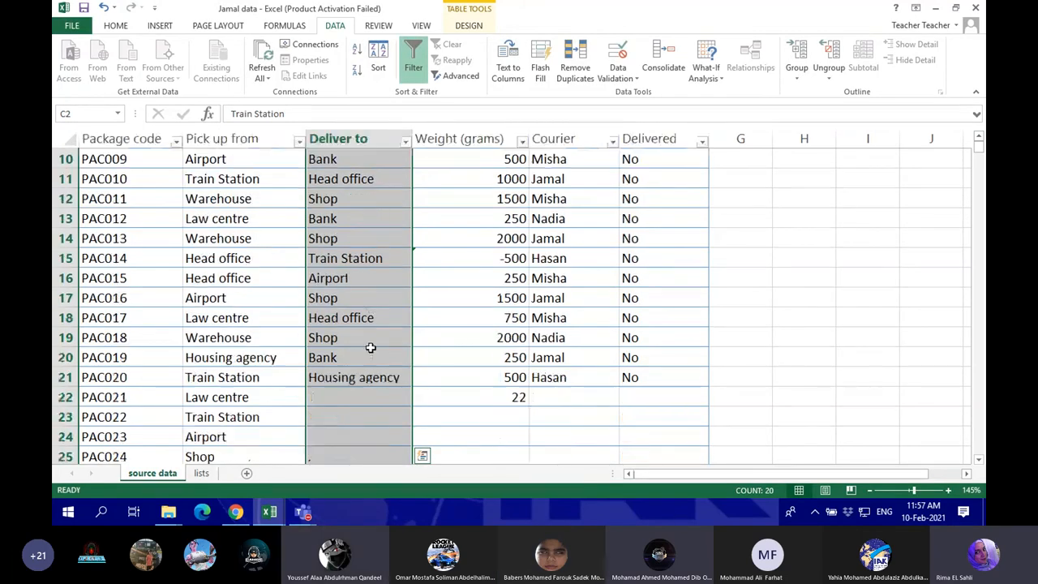
Step: Fill Deliver to for PAC021–PAC023 with Housing agency, Bank and Shop
{"action": "scroll", "scroll_direction": "down", "scroll_amount": 3}
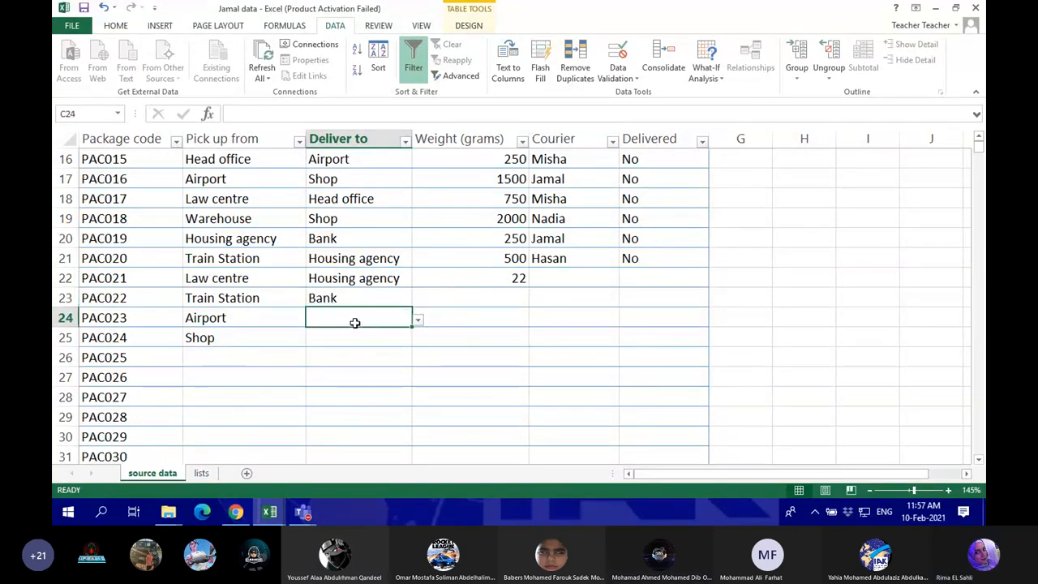
{"action": "type", "text": "Shop"}
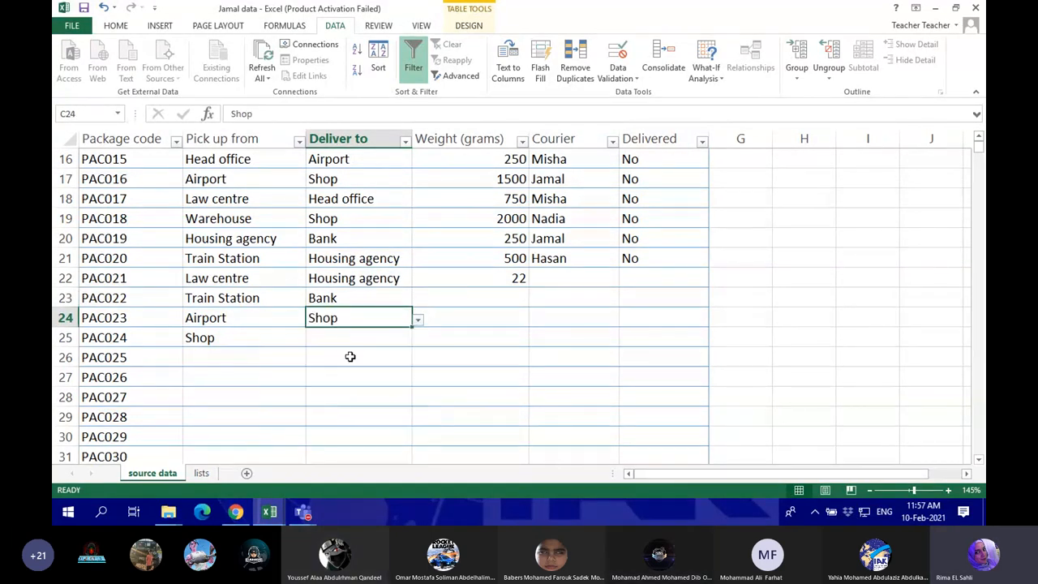